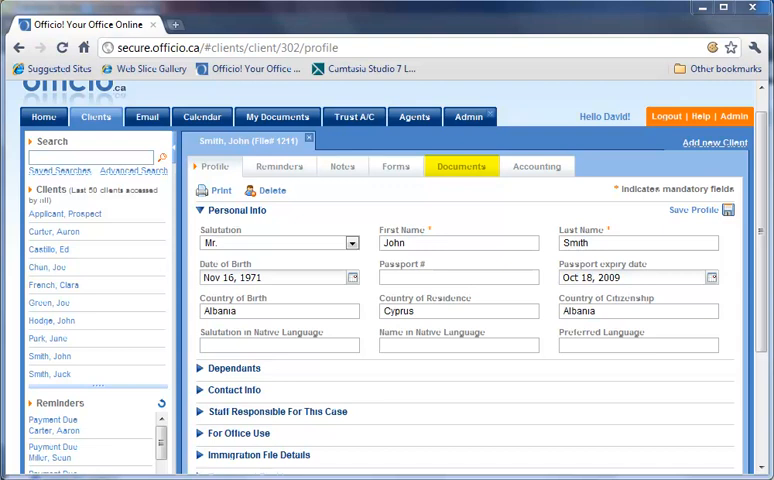
Step: Show John Smith's document folders from his client file
left_click(459, 166)
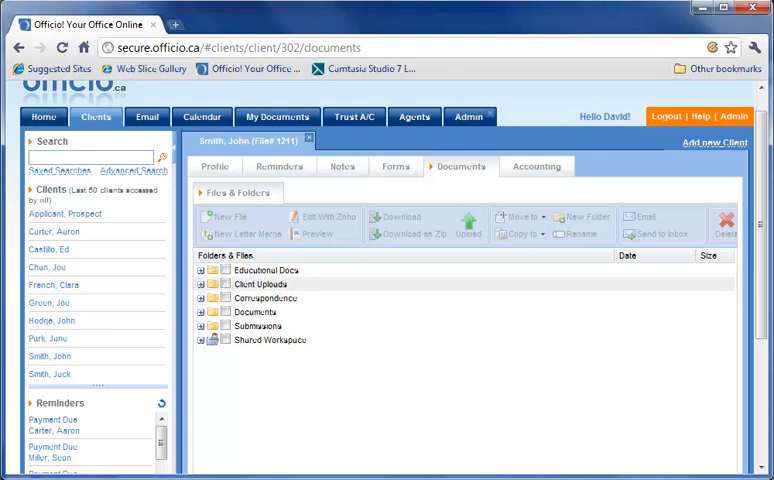
Step: Check the Client Uploads folder's context menu, then expand Correspondence to list its emails and files
right_click(260, 284)
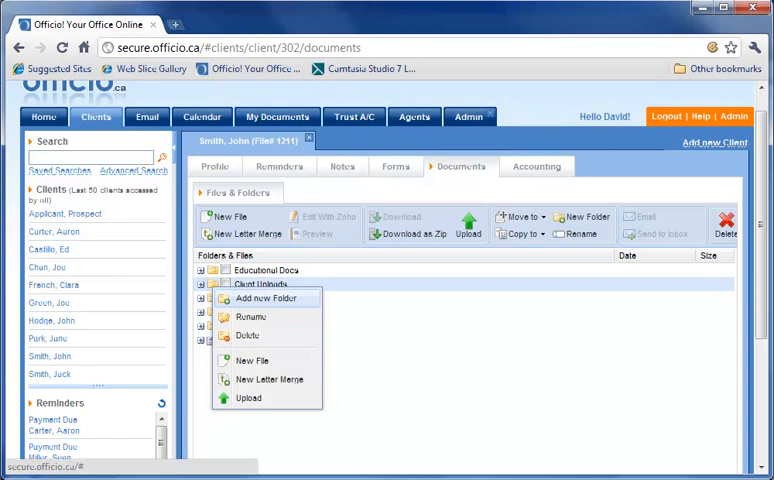
left_click(380, 350)
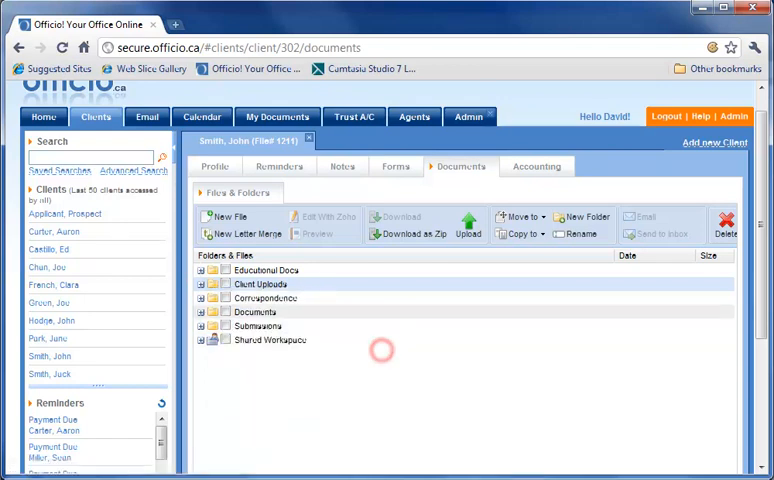
left_click(203, 298)
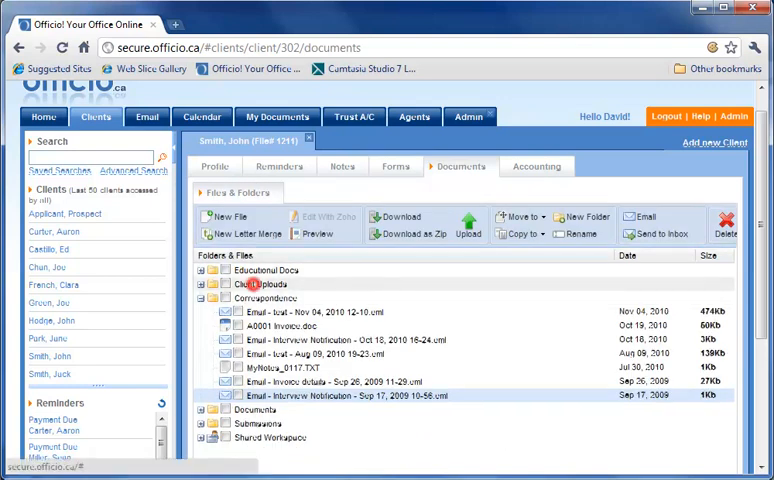
Step: Explore the Client Uploads upload form, adding file slots up to five, then cancel without uploading
left_click(468, 227)
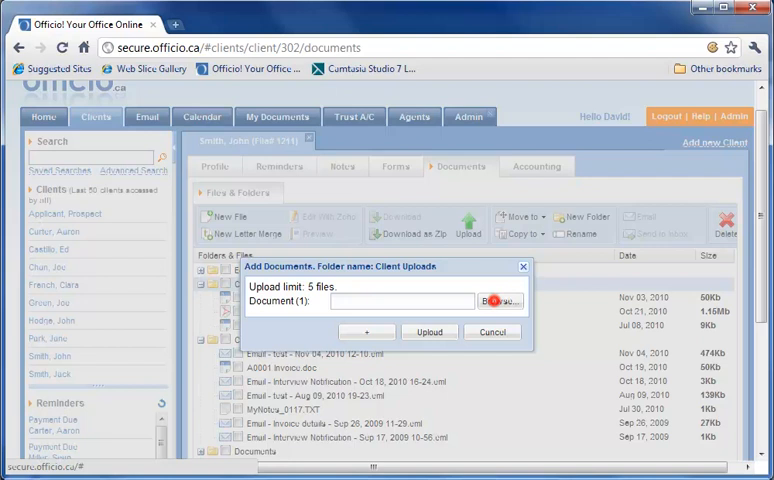
left_click(497, 301)
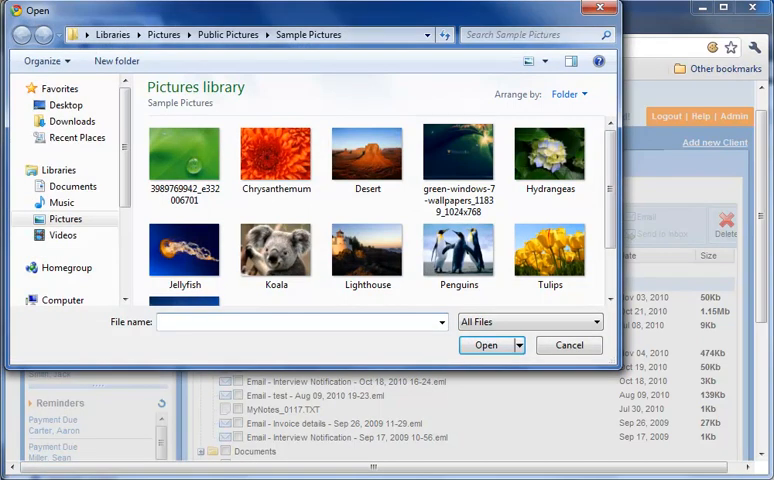
left_click(568, 345)
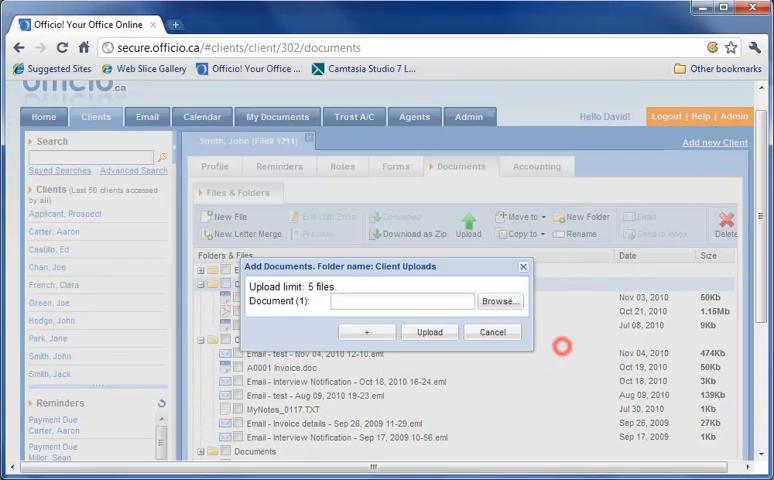
left_click(366, 331)
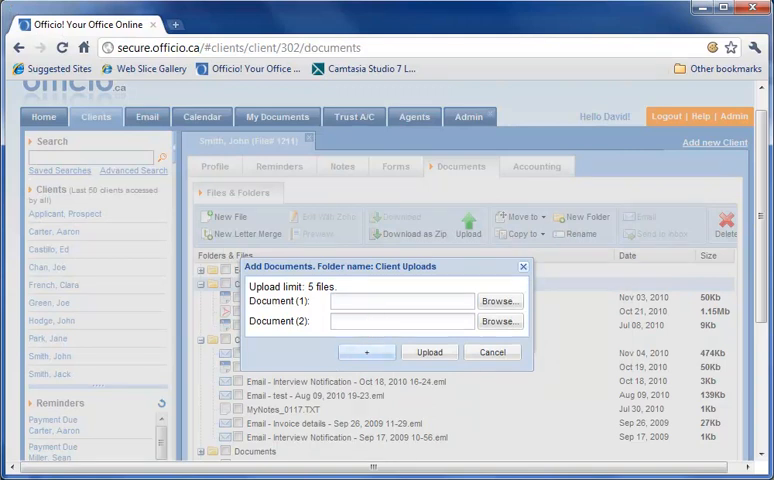
left_click(366, 351)
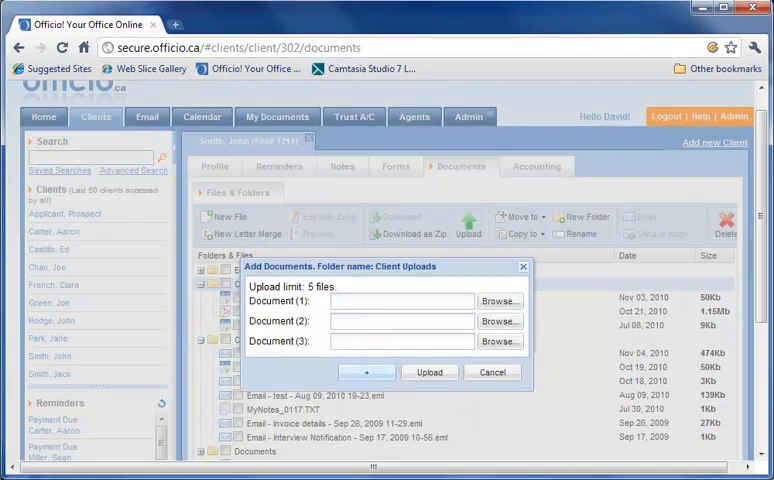
left_click(367, 371)
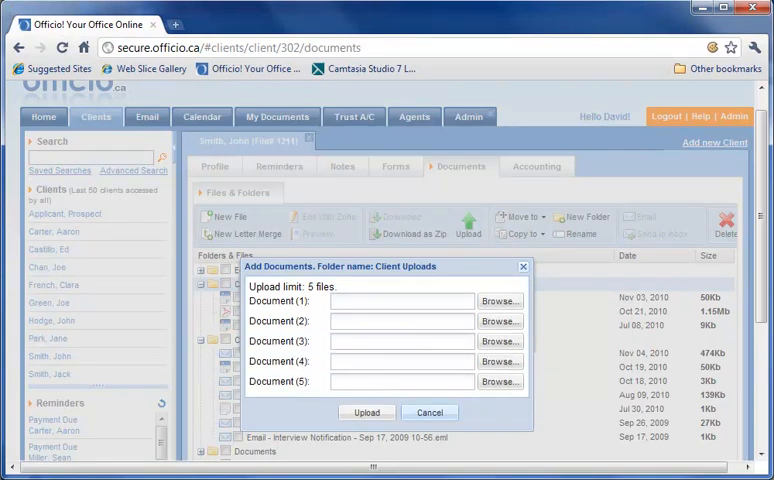
left_click(429, 412)
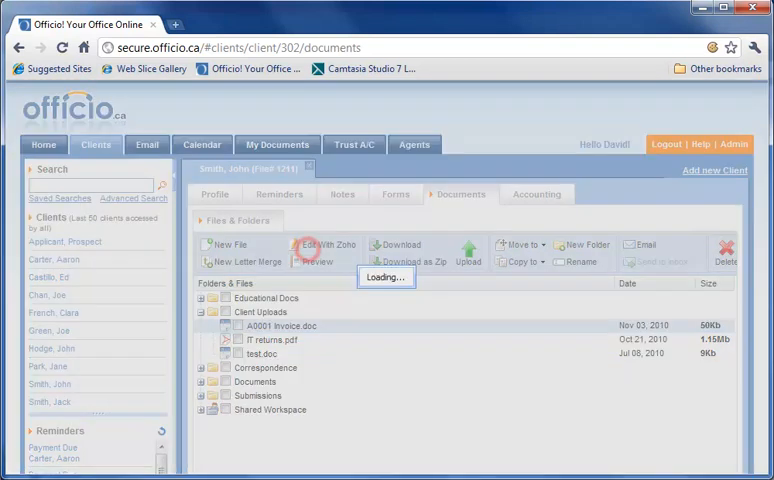
Step: Edit A0001 Invoice.doc with Zoho and set the bill-to name's font size to 12
left_click(318, 244)
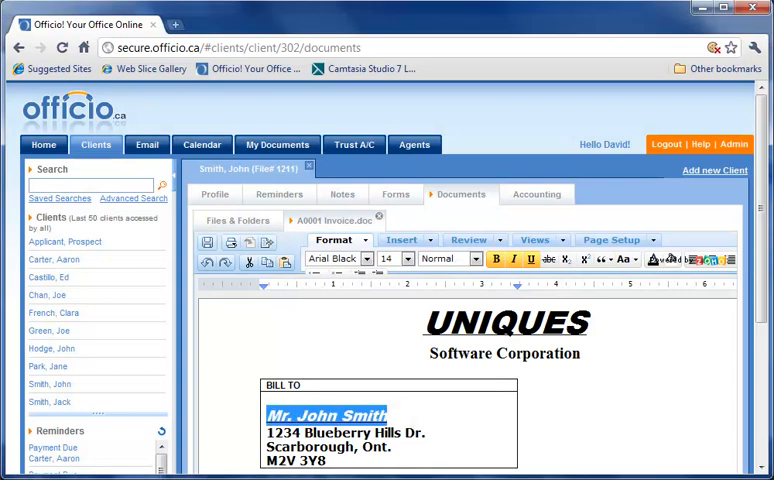
left_click(407, 259)
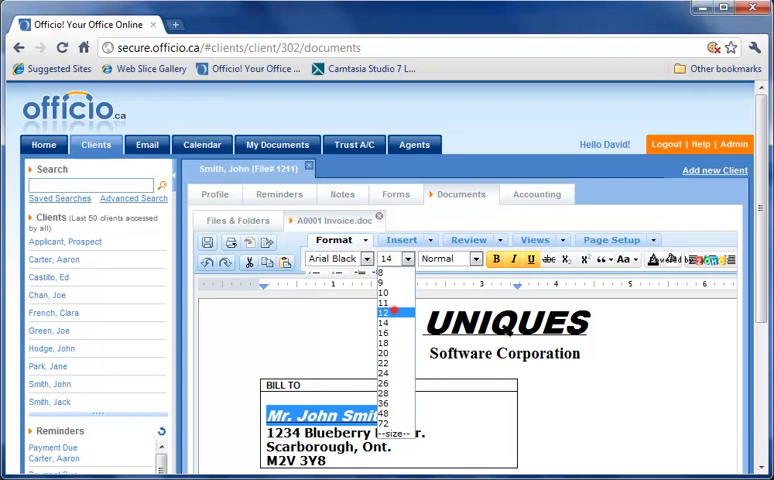
left_click(375, 314)
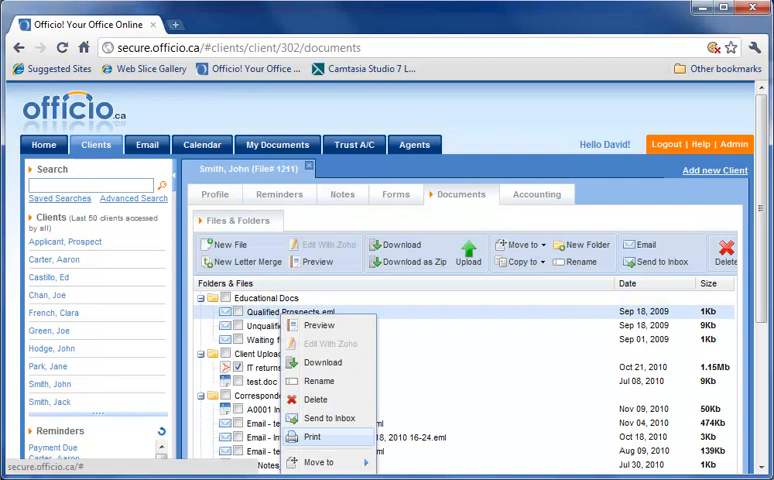
Step: Check the Copy to folders for Qualified Prospects.eml, then tick the prospects emails for sending
left_click(319, 462)
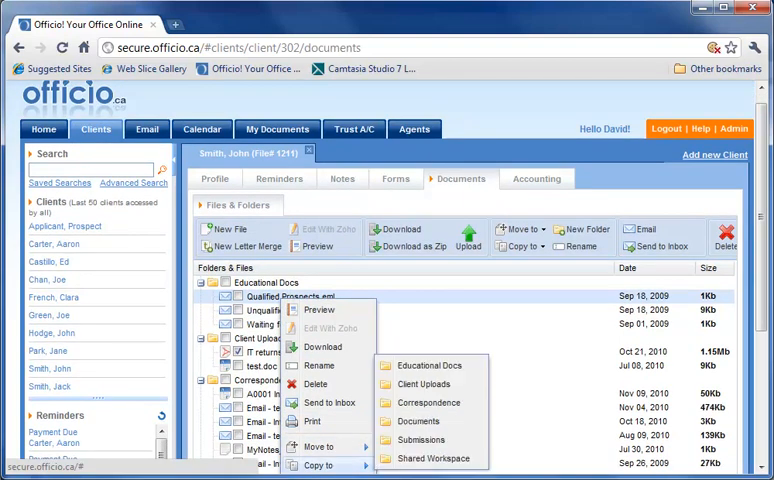
left_click(700, 186)
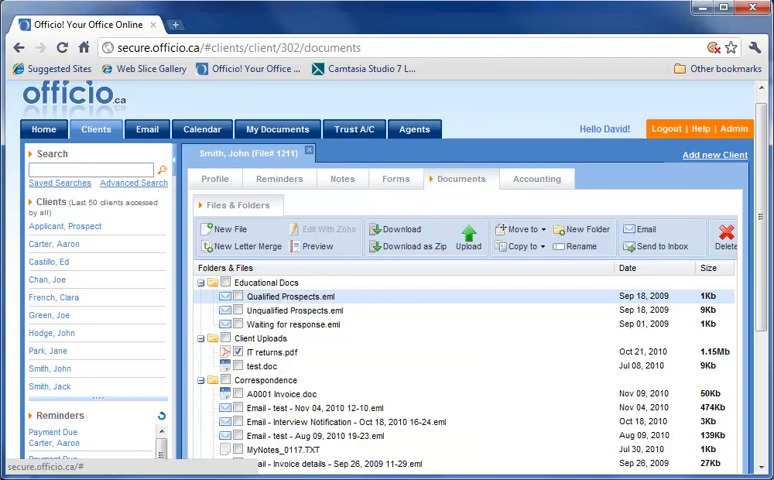
left_click(234, 297)
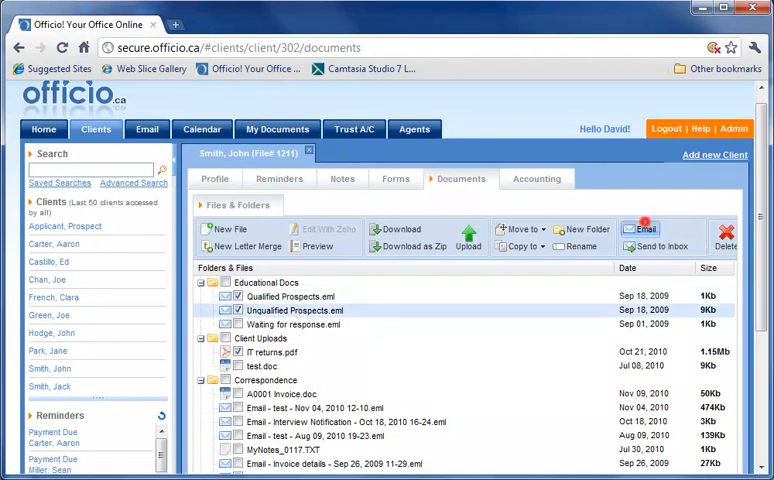
left_click(639, 230)
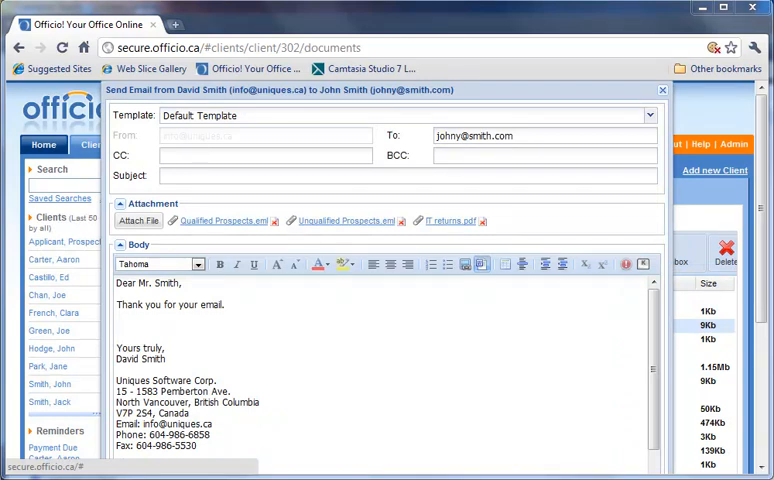
triple_click(545, 135)
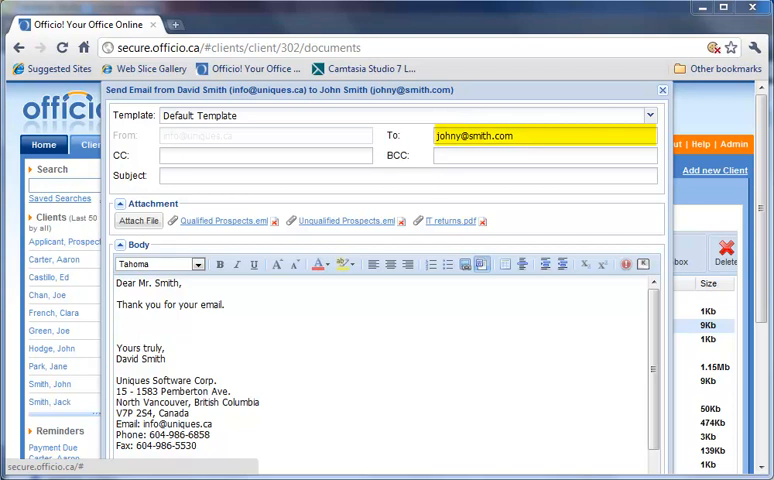
left_click(662, 90)
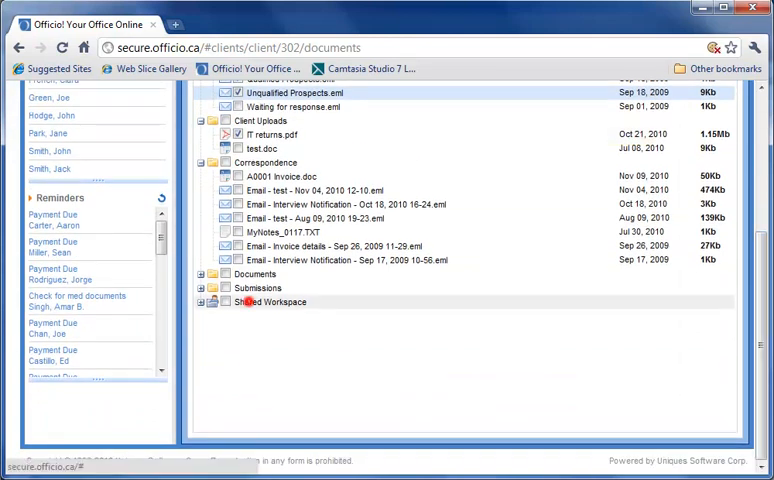
Step: View the Shared Workspace folder, then move to the My Documents templates list
left_click(206, 301)
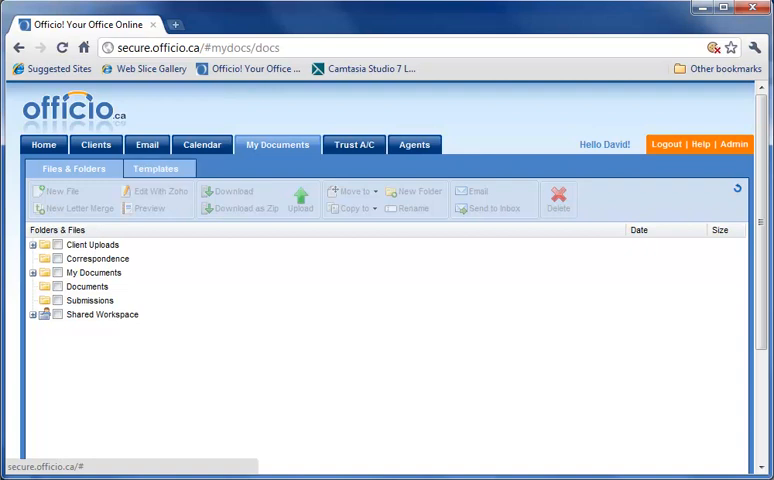
left_click(156, 168)
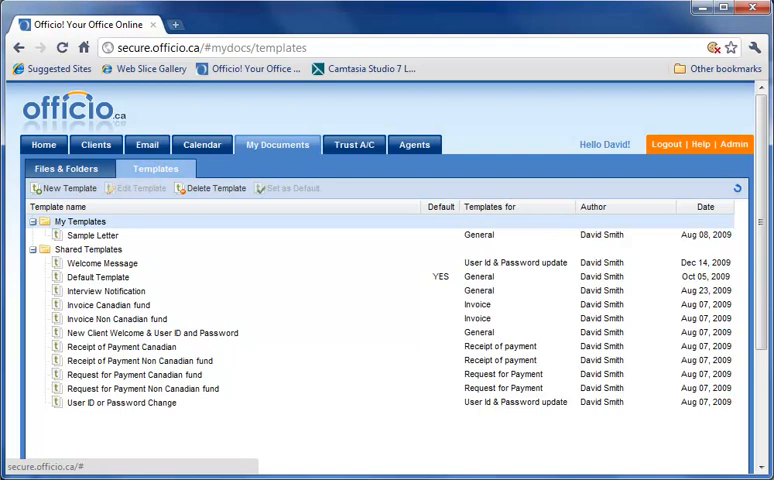
Step: Browse shared templates (New Client Welcome, Request for Payment, Invoice) and open Interview Notification for editing
left_click(108, 291)
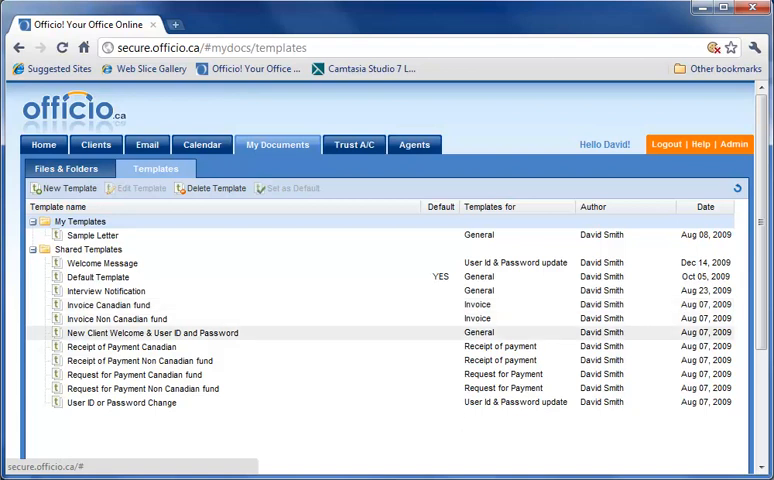
left_click(135, 374)
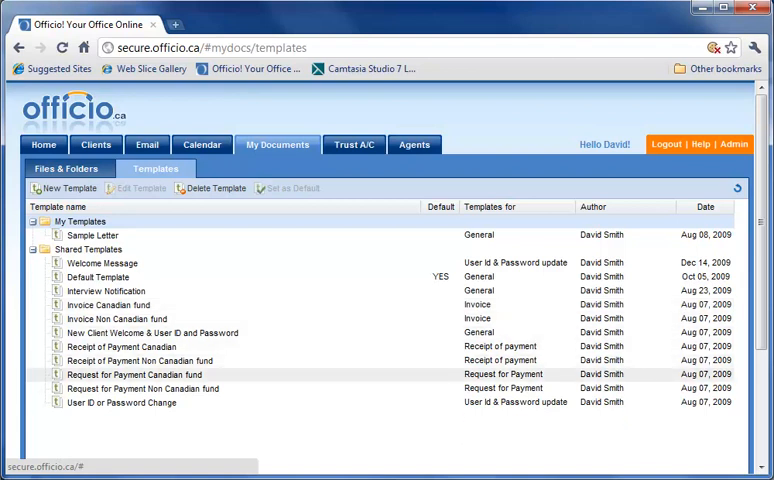
left_click(143, 388)
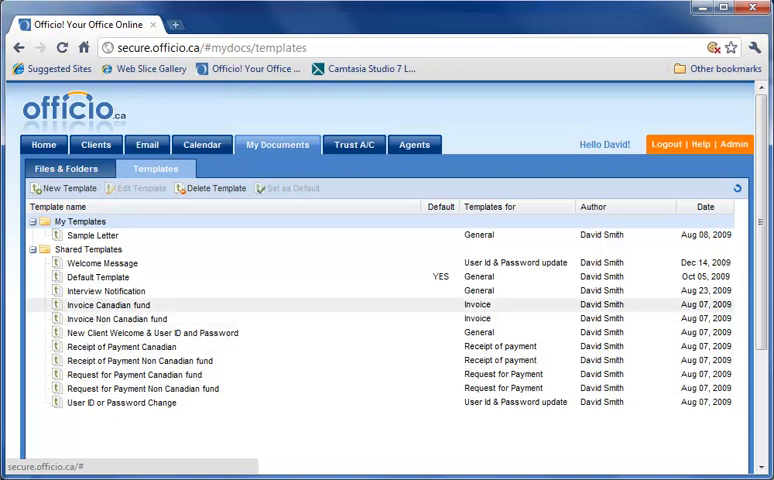
left_click(108, 291)
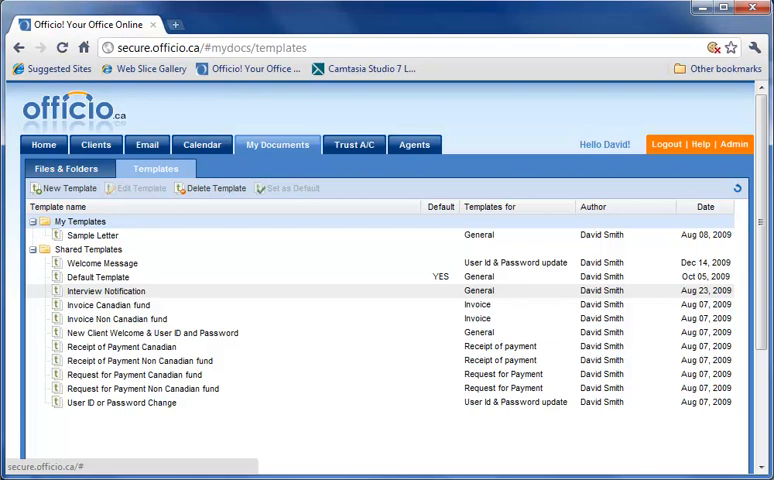
double_click(107, 291)
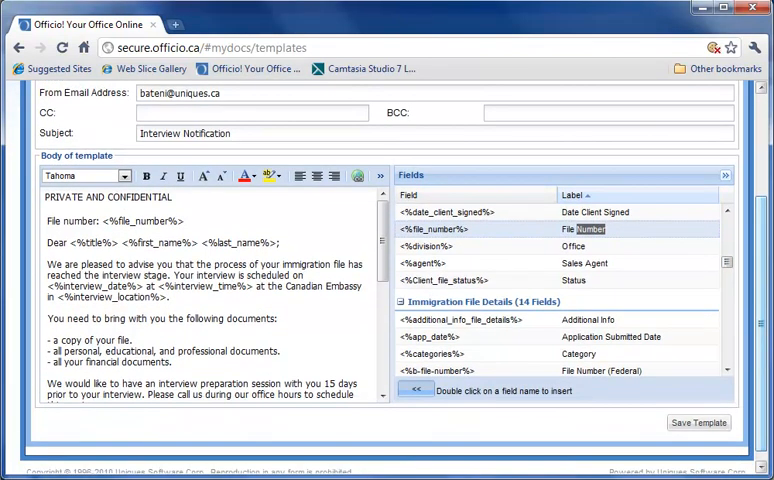
Step: Save the Interview Notification template and return to the templates list
left_click(699, 422)
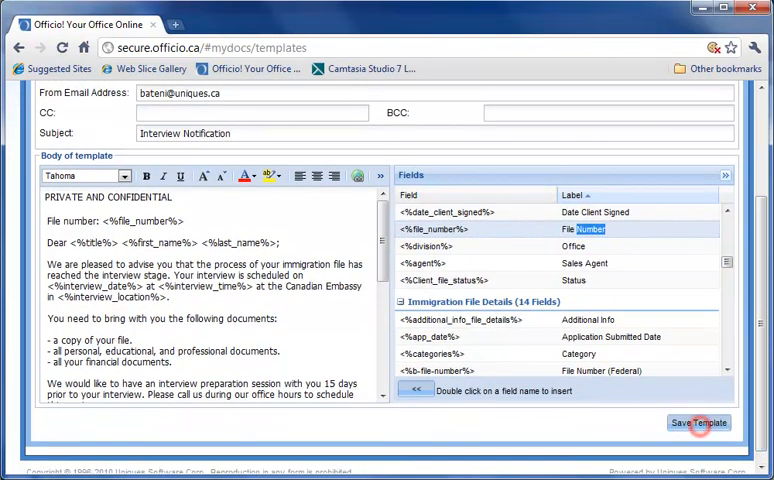
left_click(699, 422)
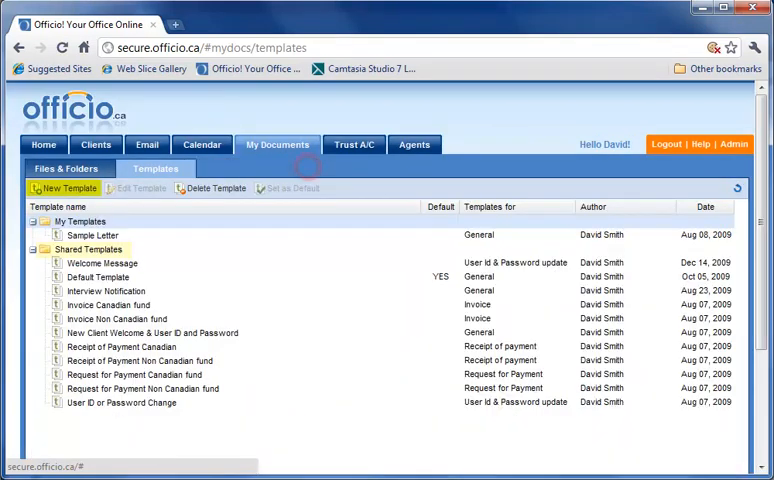
left_click(89, 249)
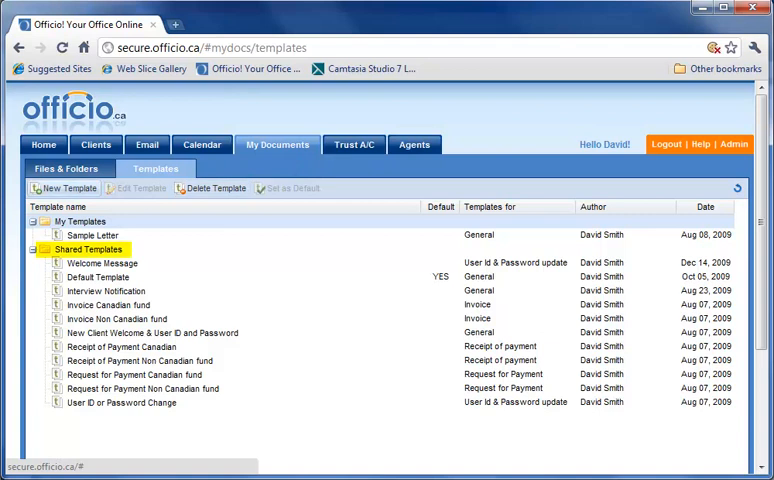
left_click(90, 249)
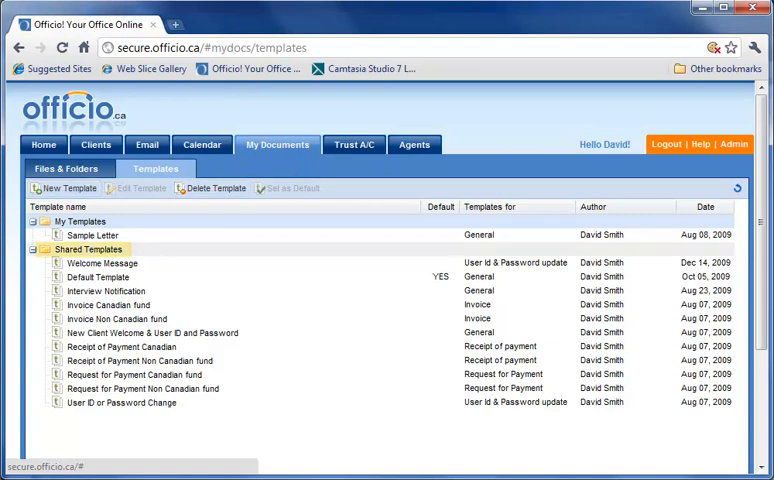
left_click(89, 249)
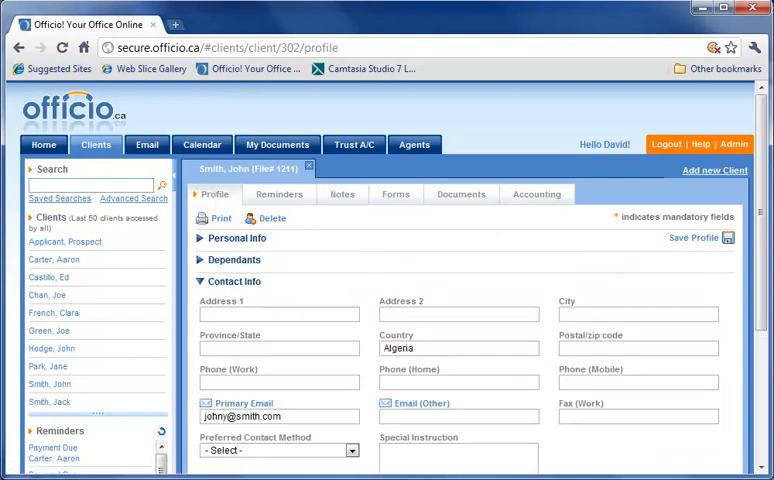
left_click(234, 281)
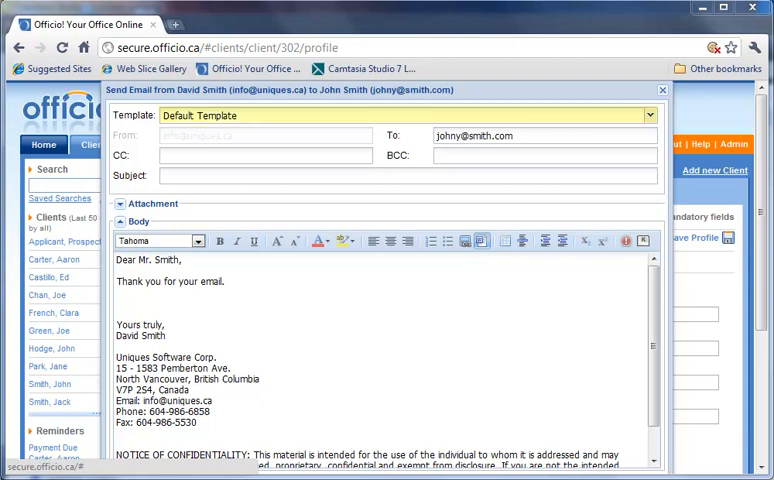
left_click(647, 115)
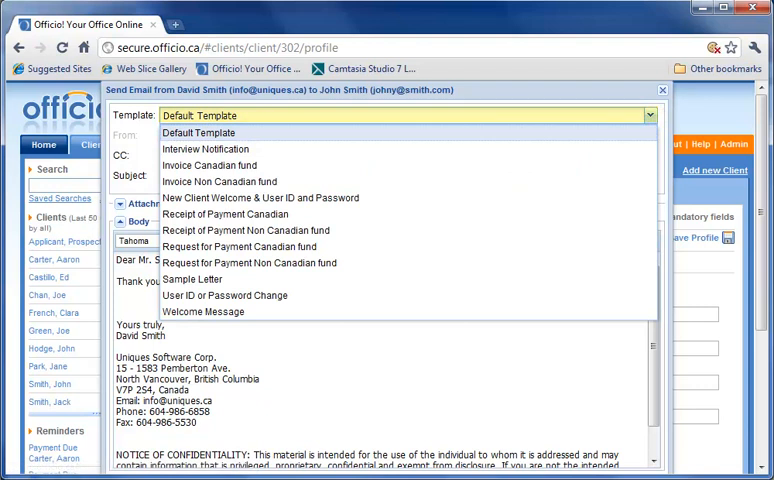
mouse_move(229, 214)
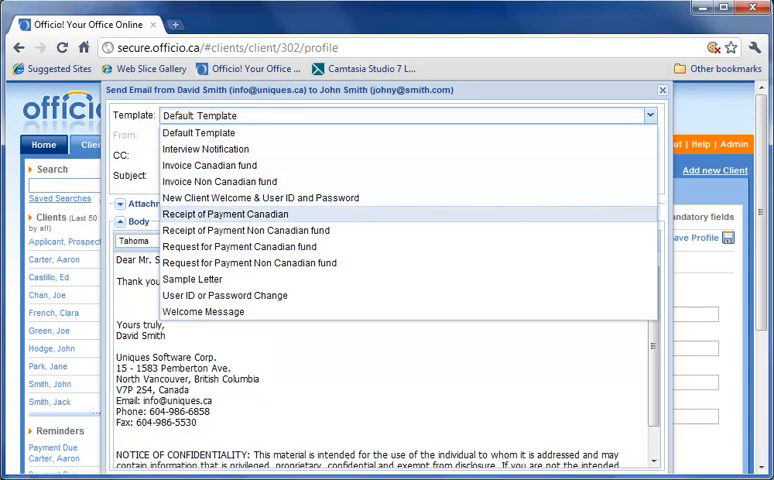
mouse_move(205, 149)
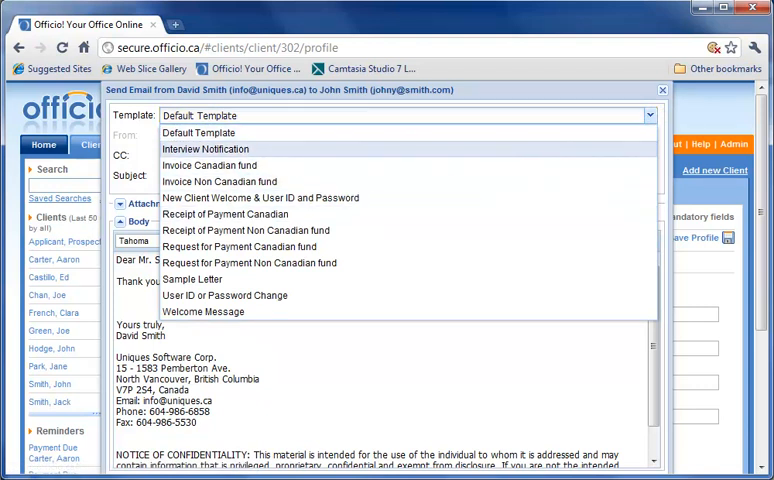
left_click(204, 149)
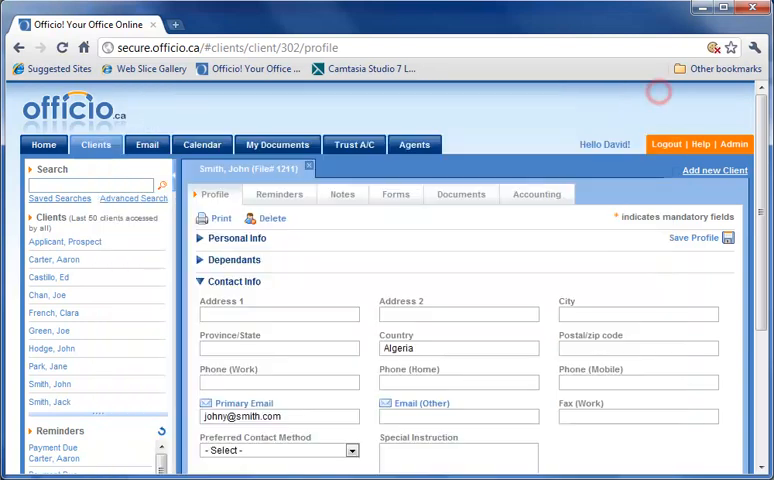
Step: Start a new letter merge in John Smith's documents with the file name 'Inter' typed so far
left_click(461, 194)
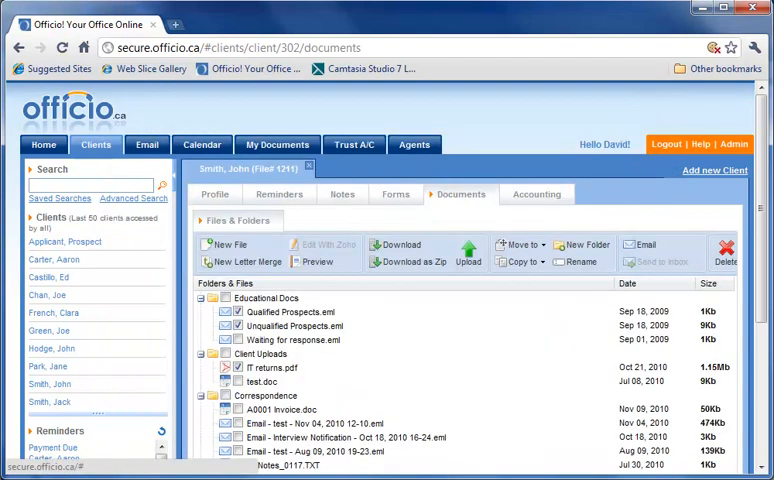
left_click(244, 262)
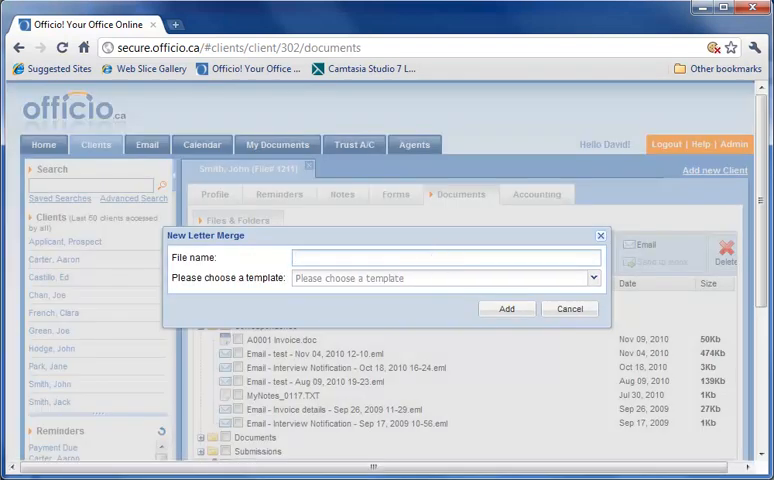
type("Inter")
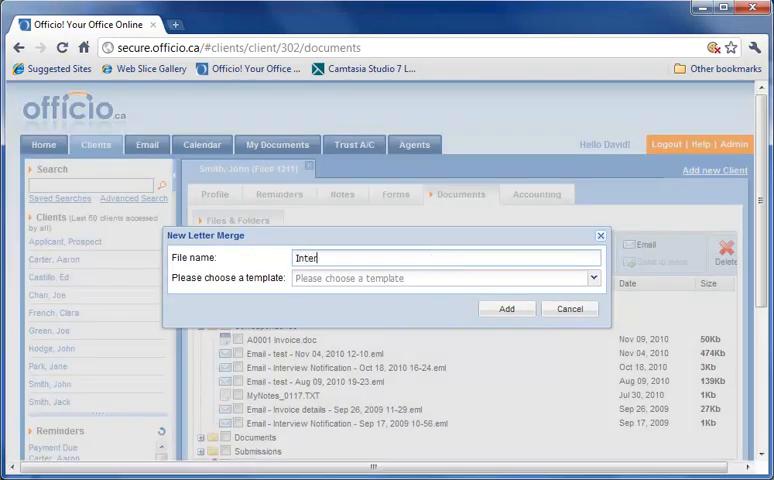